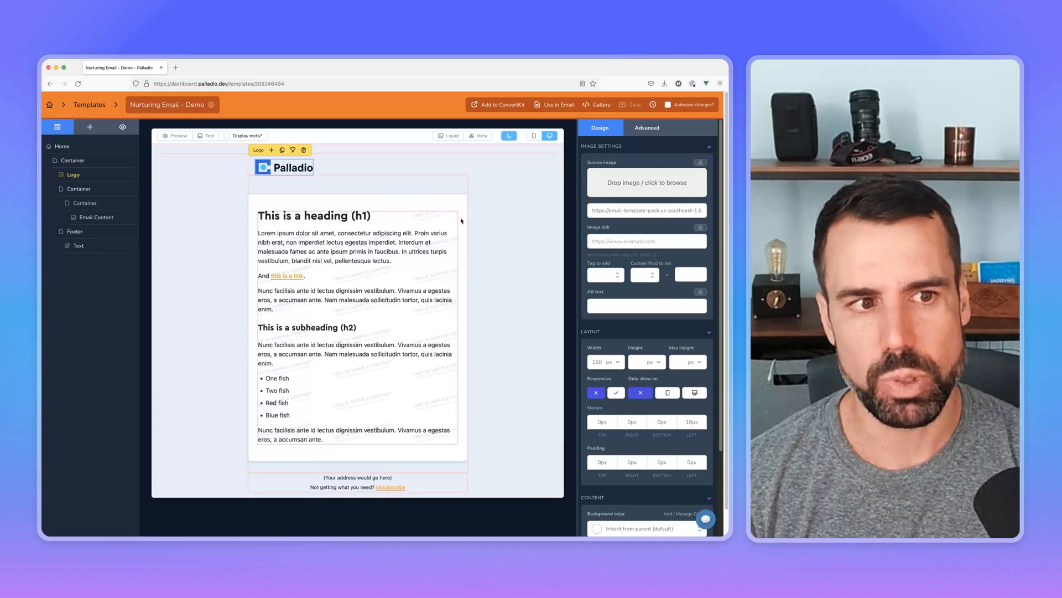
- Replace the email's top logo with an uploaded light-coloured logo image, then return to Home
left_click(357, 184)
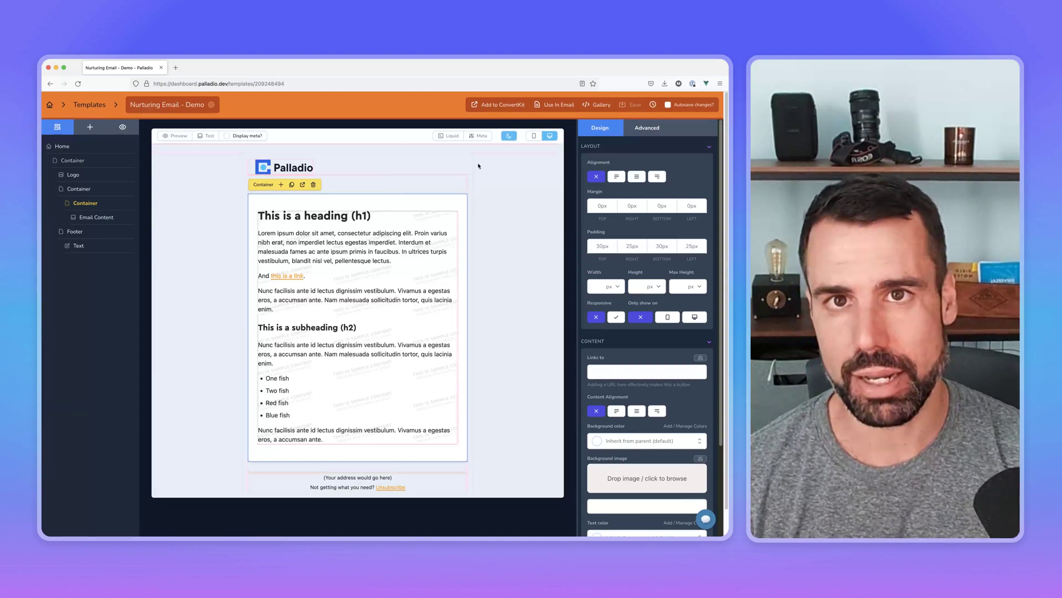
mouse_move(394, 189)
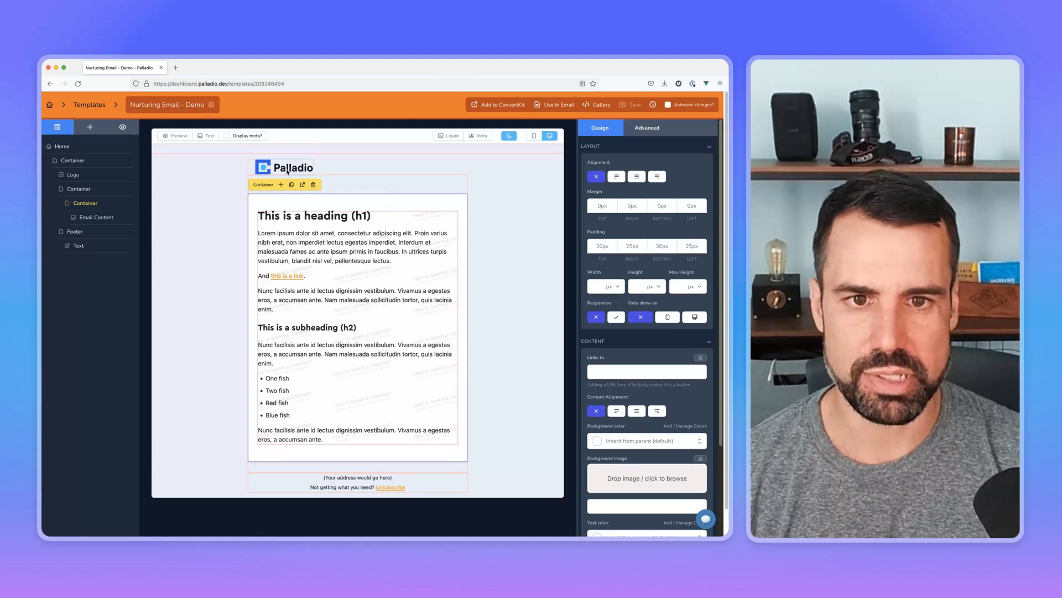
left_click(62, 146)
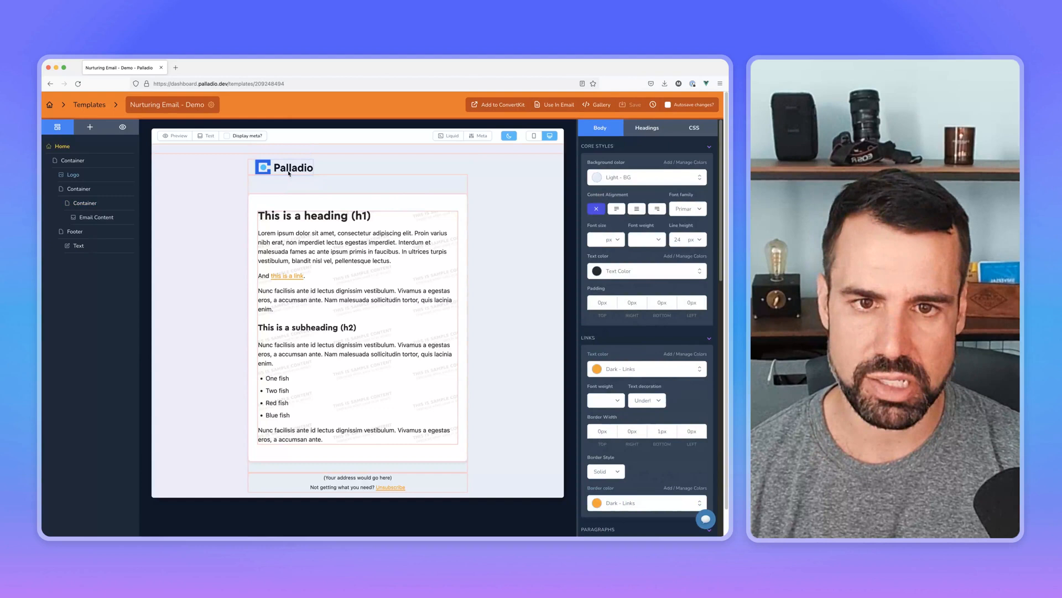
left_click(283, 167)
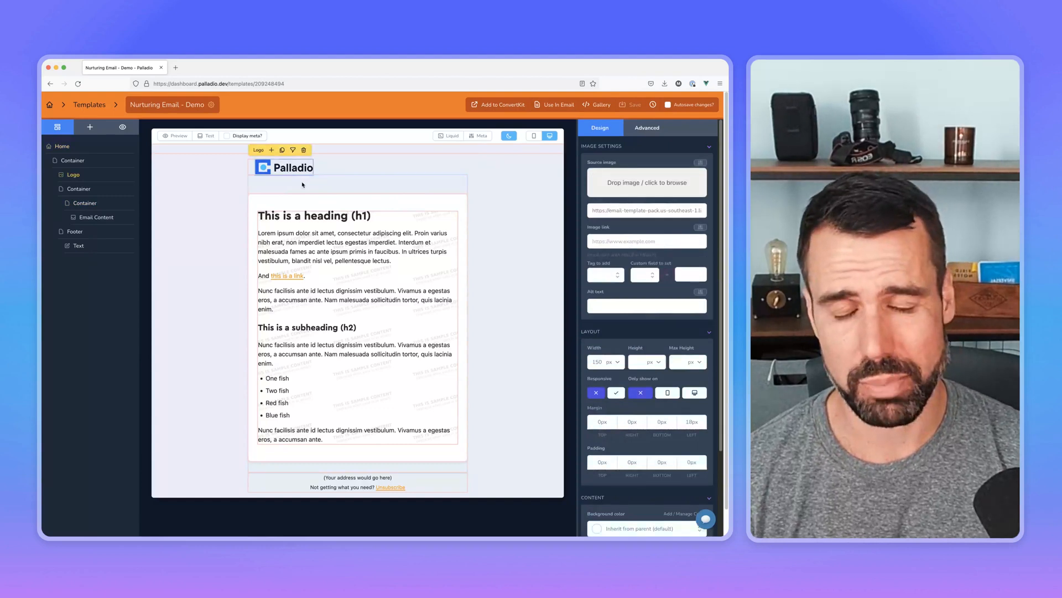
mouse_move(209, 185)
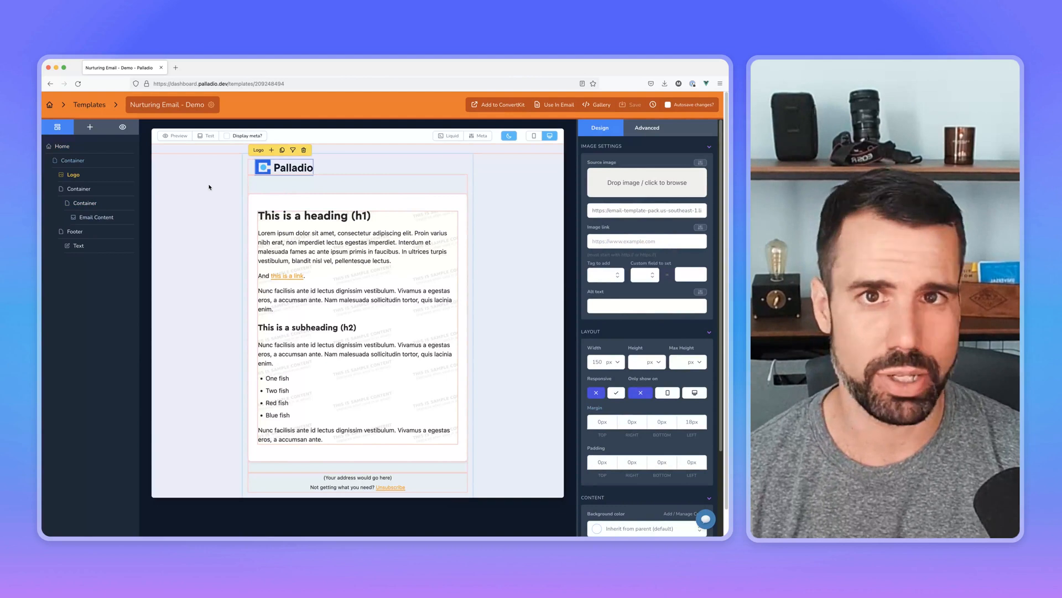
mouse_move(420, 185)
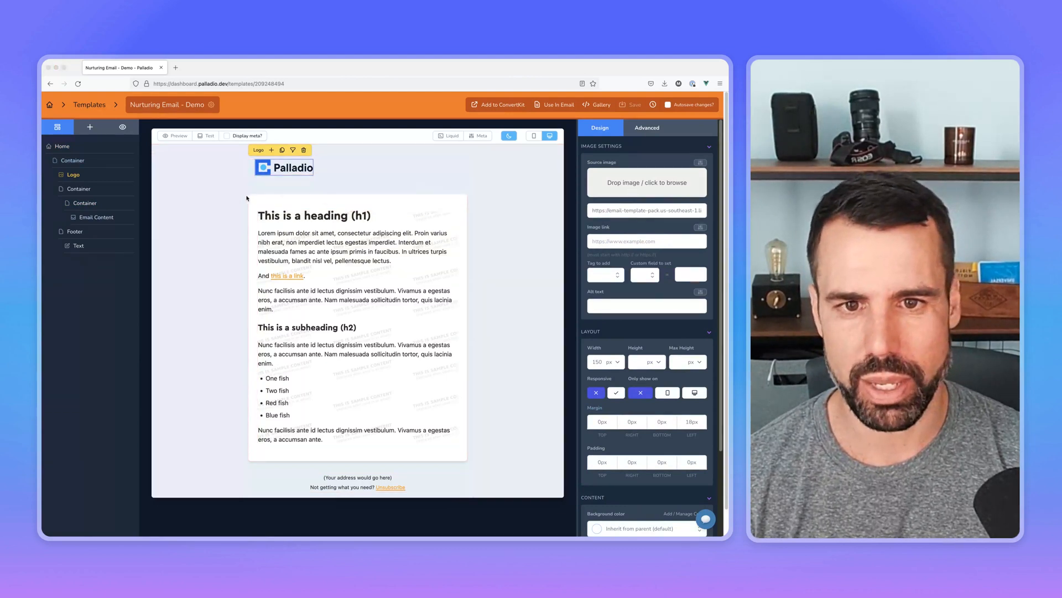
left_click(645, 182)
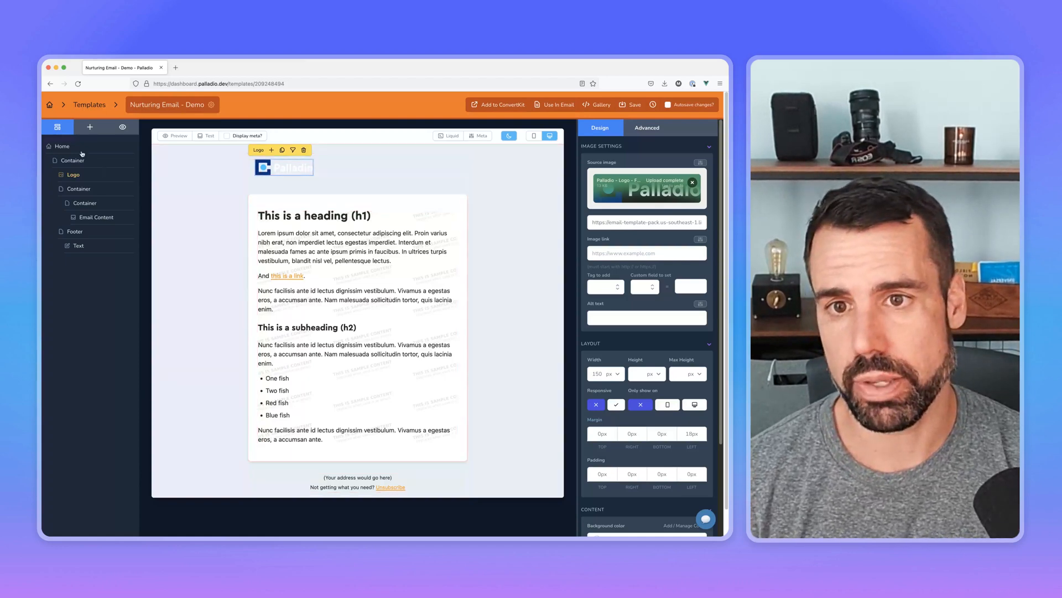
left_click(63, 146)
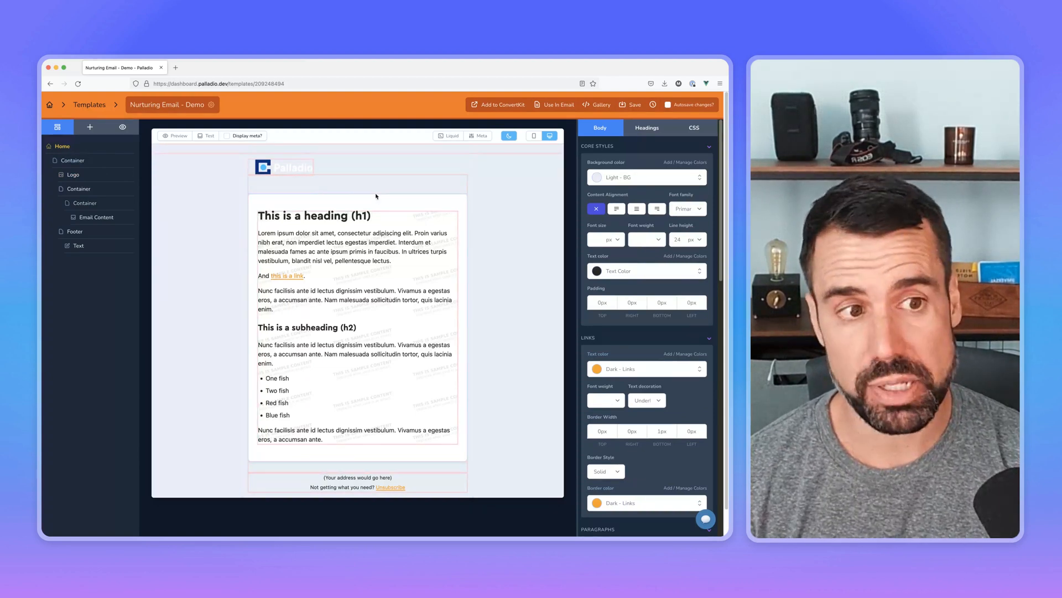
- Set the Body tab's page Background color to Dark - BG
left_click(645, 177)
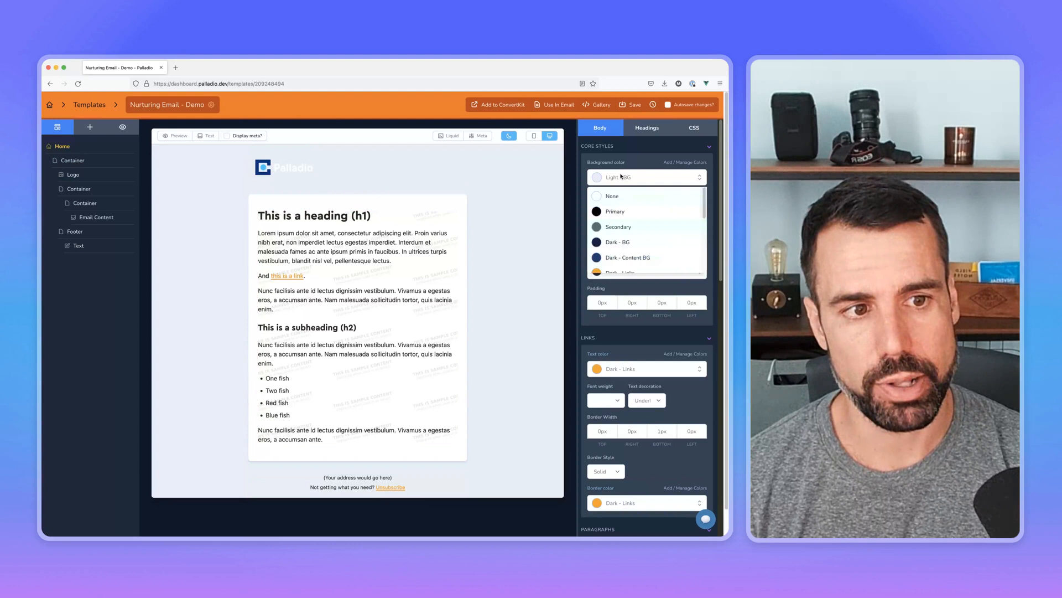
mouse_move(626, 242)
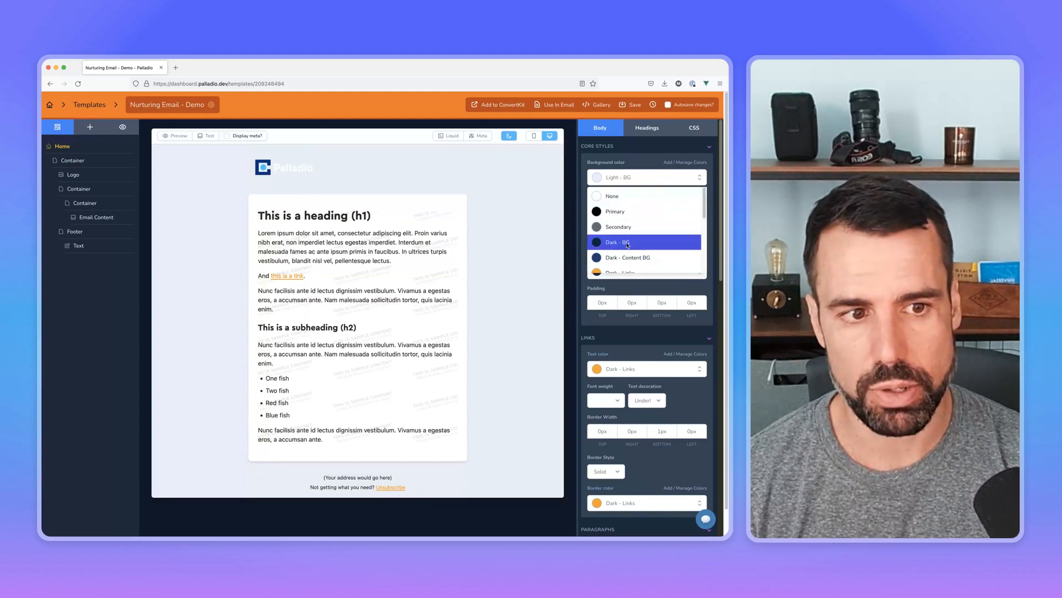
left_click(616, 243)
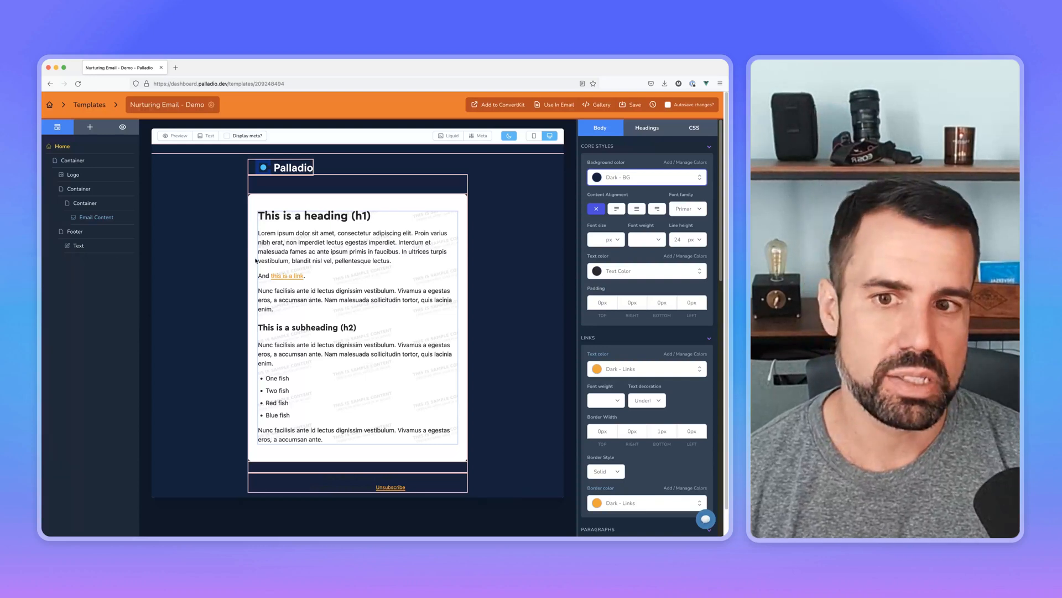
- Set the Container layer's Content Background color to Dark - Content BG
left_click(84, 202)
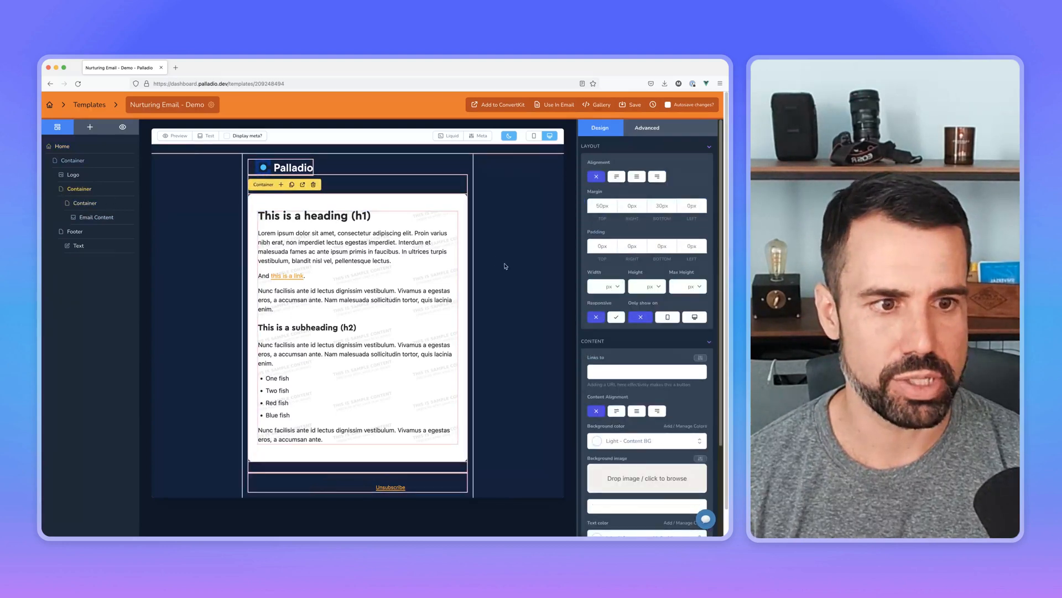
scroll("down", 3)
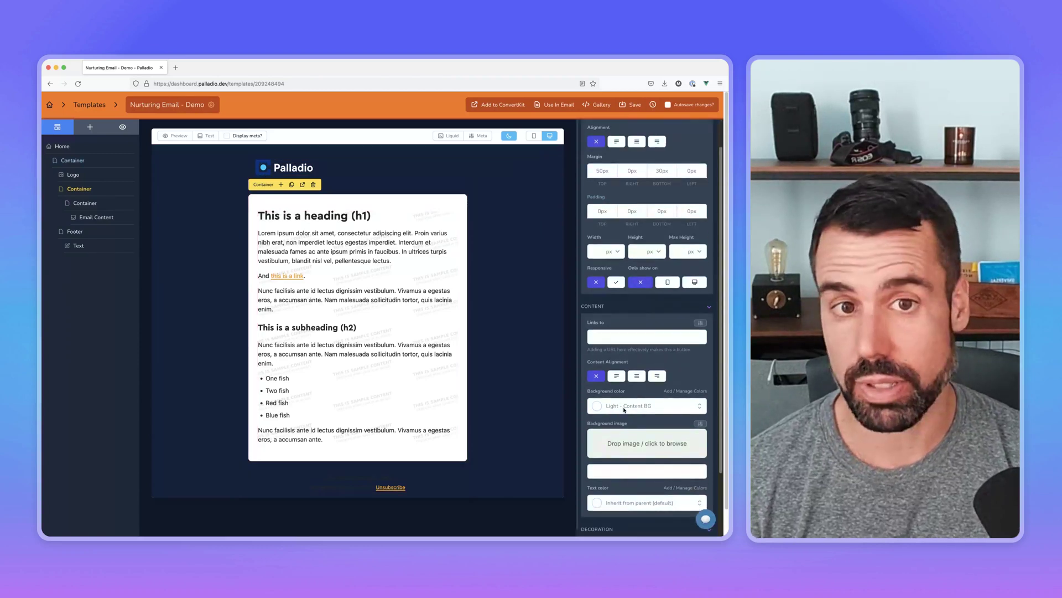
left_click(645, 405)
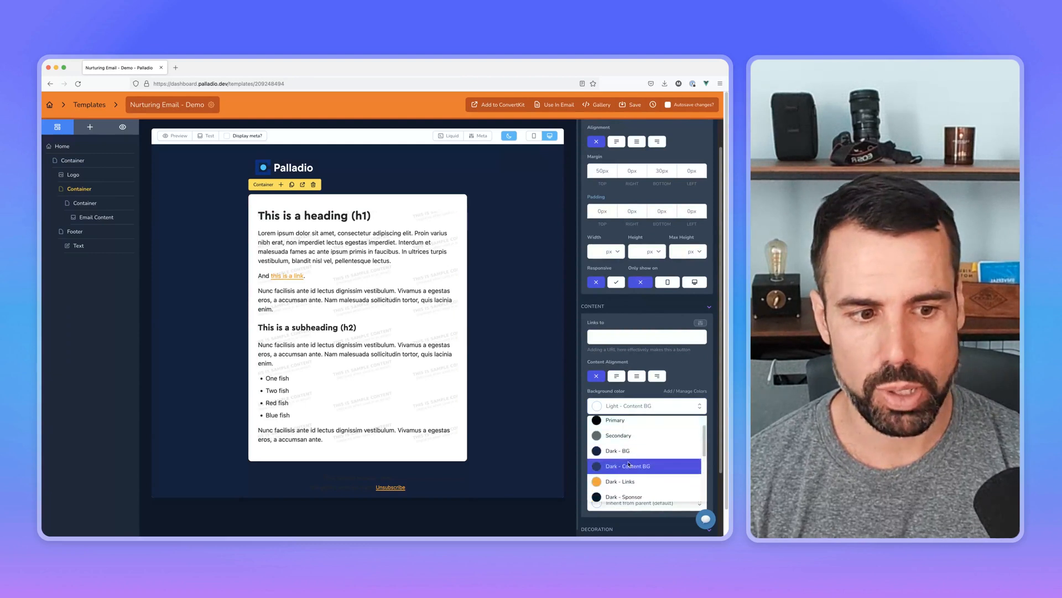
left_click(626, 465)
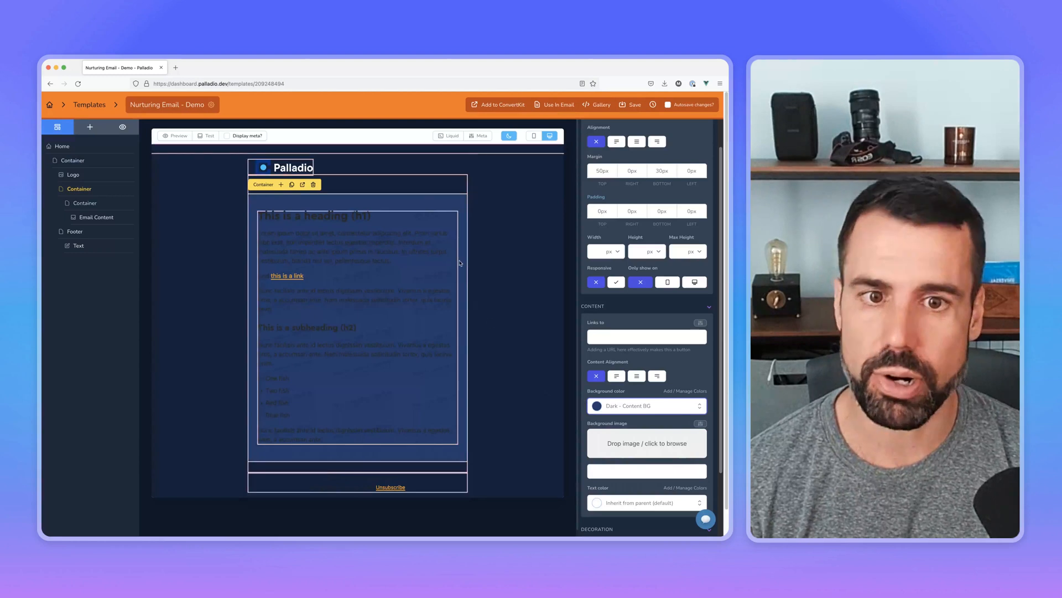
mouse_move(466, 276)
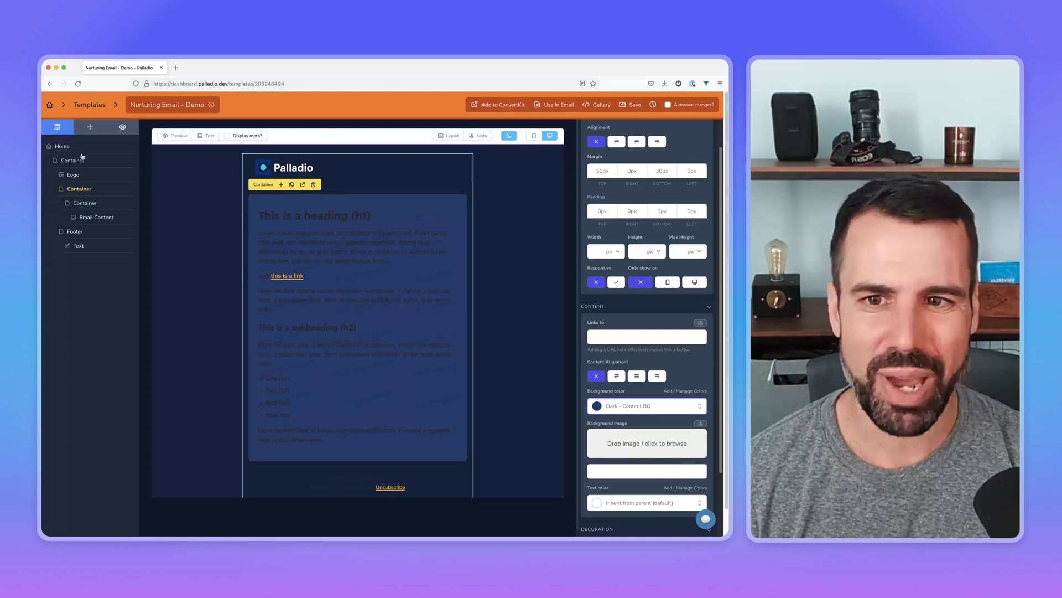
- Choose a light colour for the Body tab's Text color
left_click(645, 236)
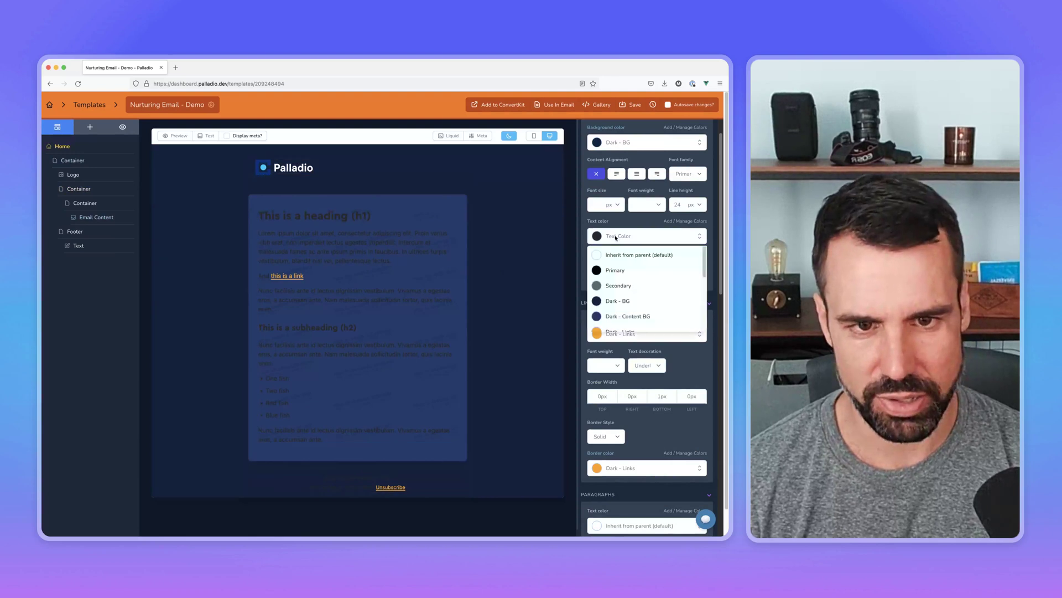
mouse_move(614, 270)
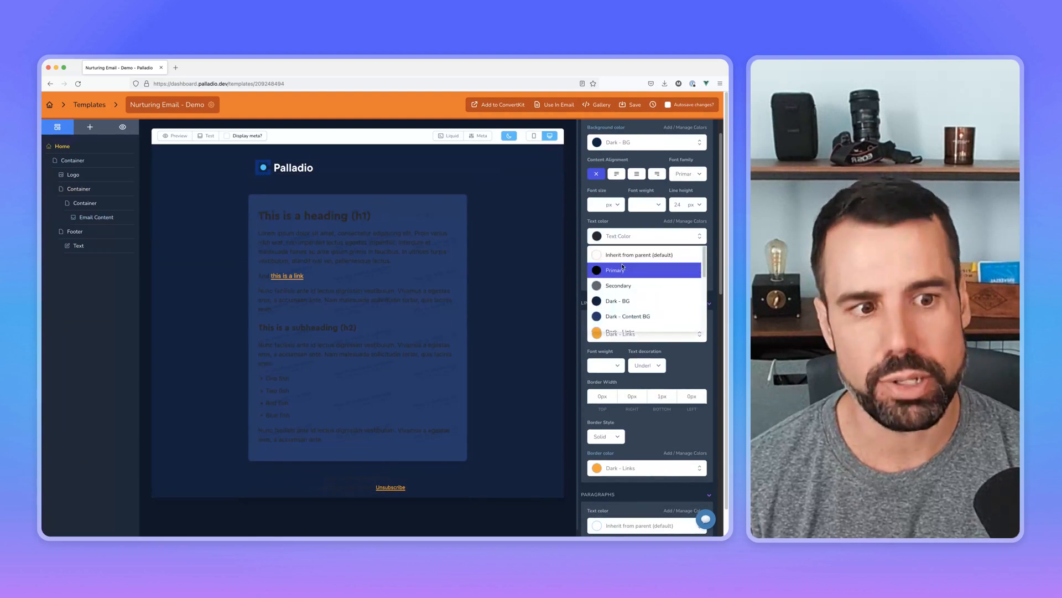
scroll("down", 3)
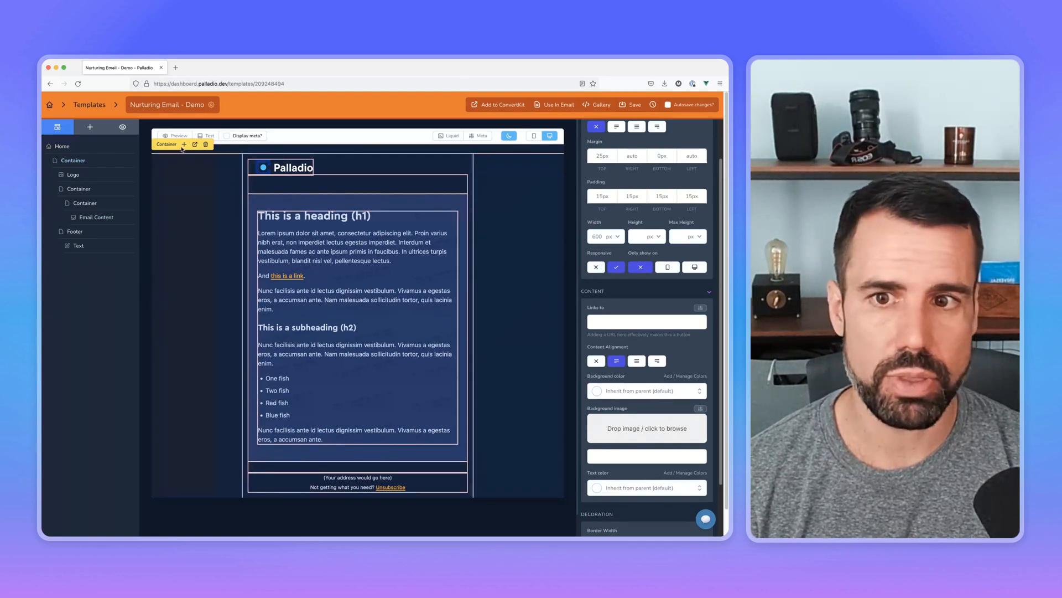
- Set H1 and H2 heading Text color to Light - Content BG in the Headings tab
left_click(647, 128)
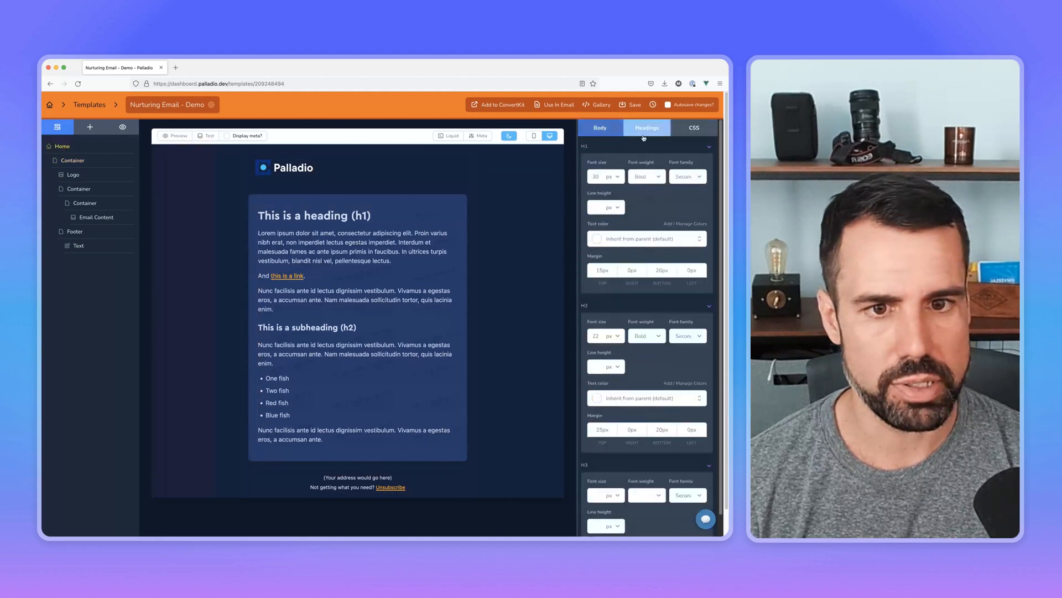
left_click(319, 333)
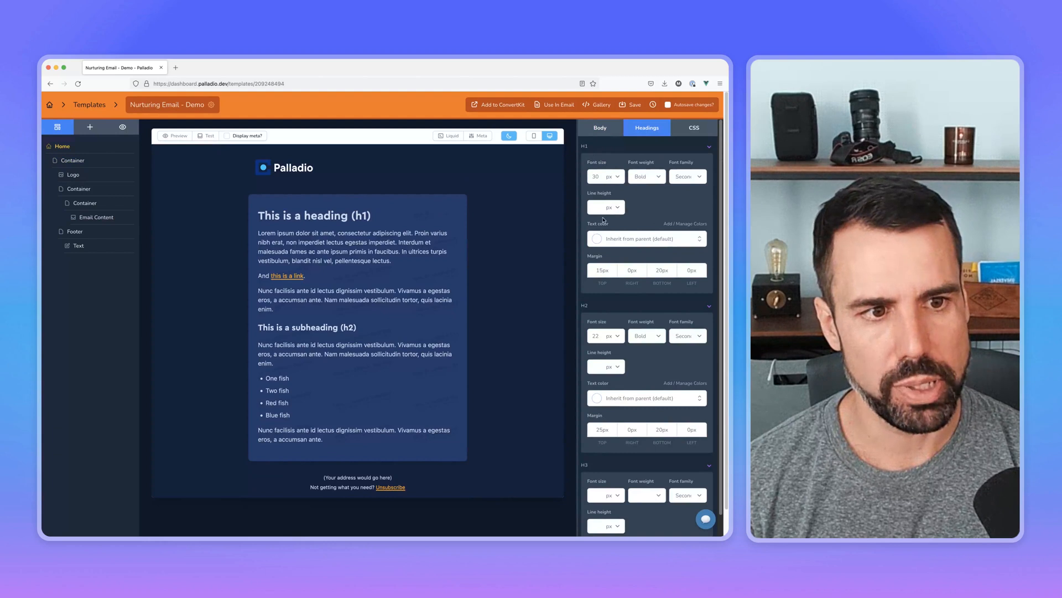
left_click(645, 238)
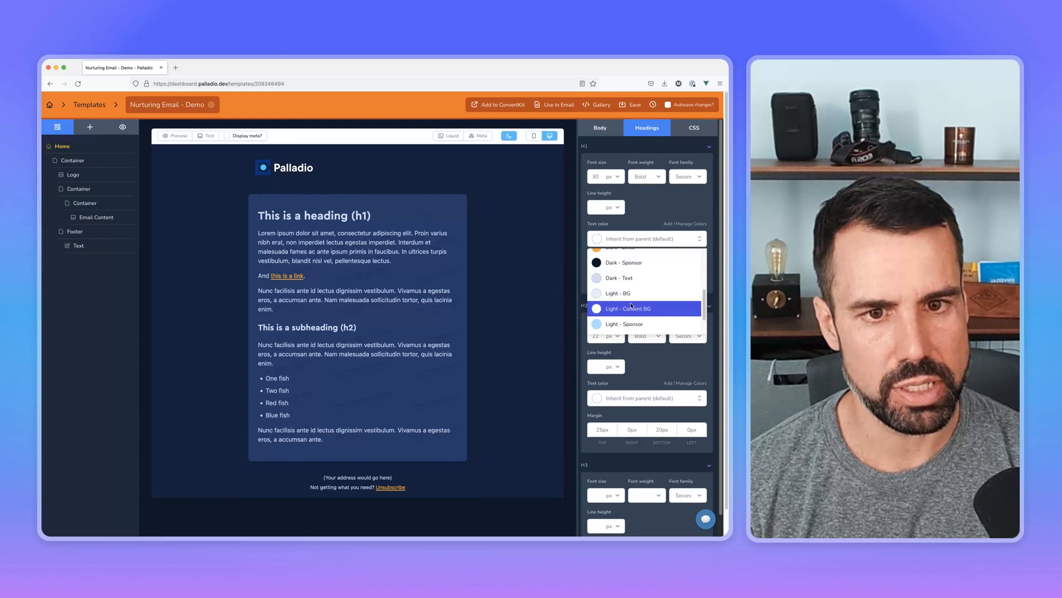
left_click(626, 309)
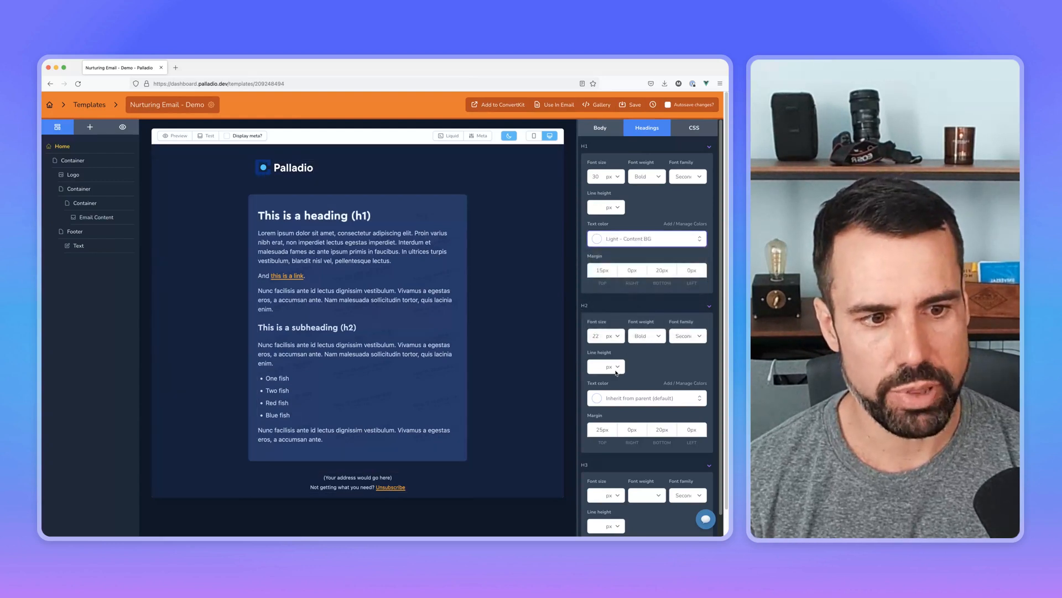
left_click(645, 398)
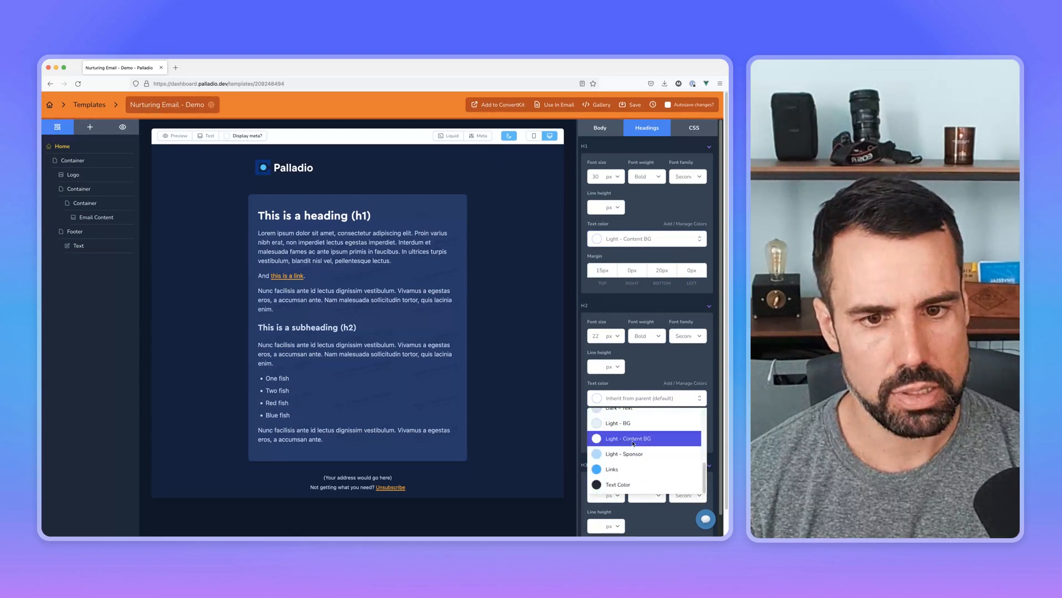
left_click(624, 439)
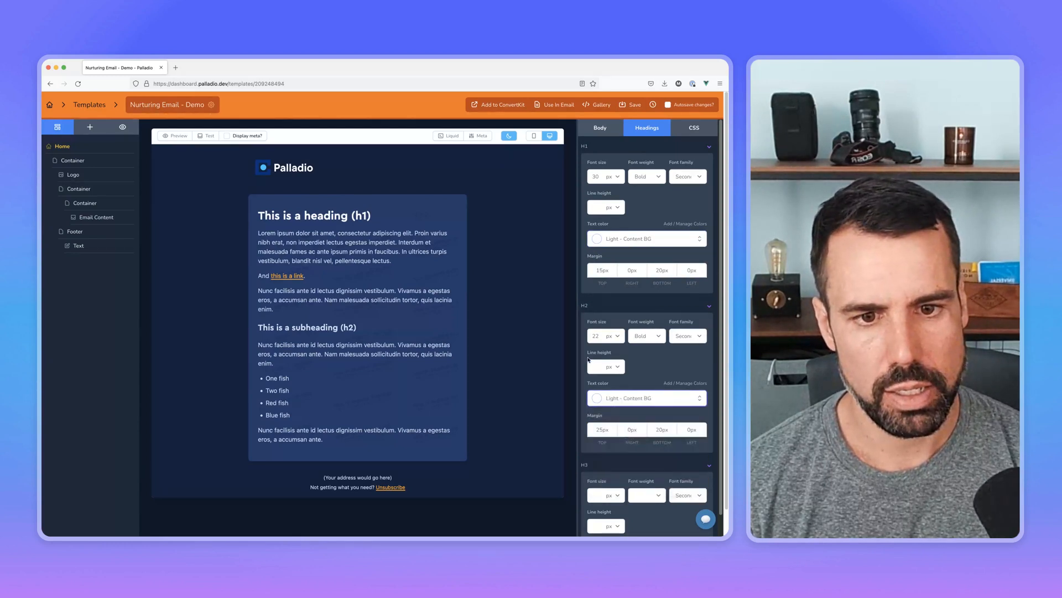
left_click(289, 167)
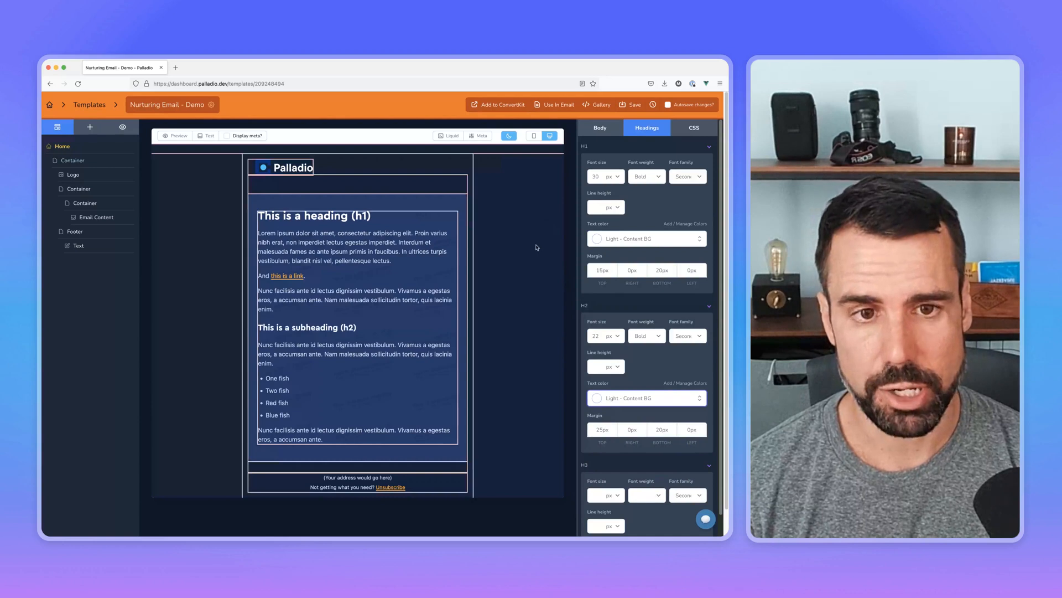
- Toggle the dark mode preview on and off to compare versions, ending on the light version
left_click(508, 135)
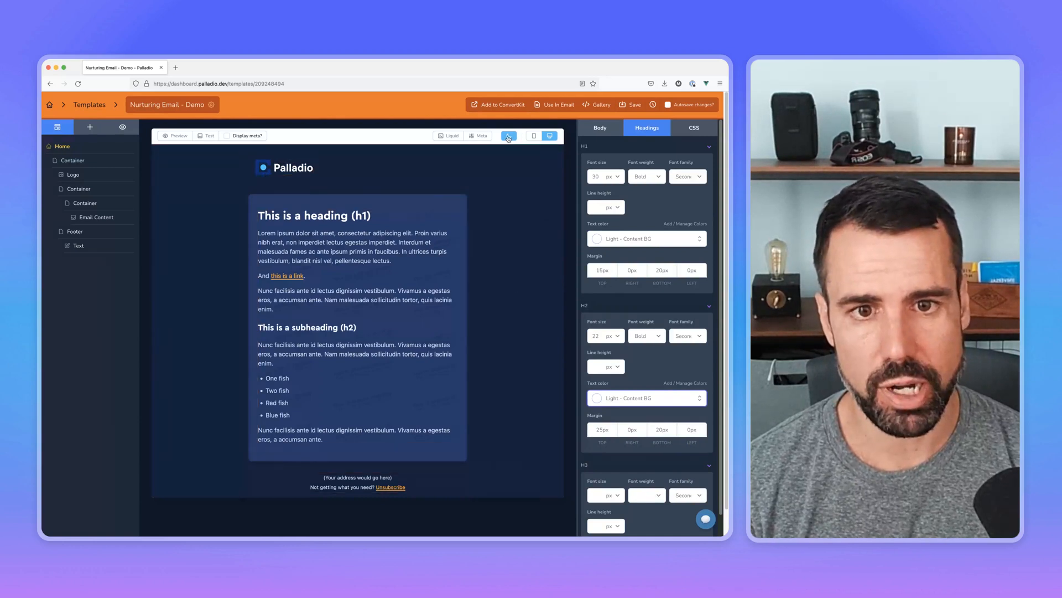
left_click(508, 136)
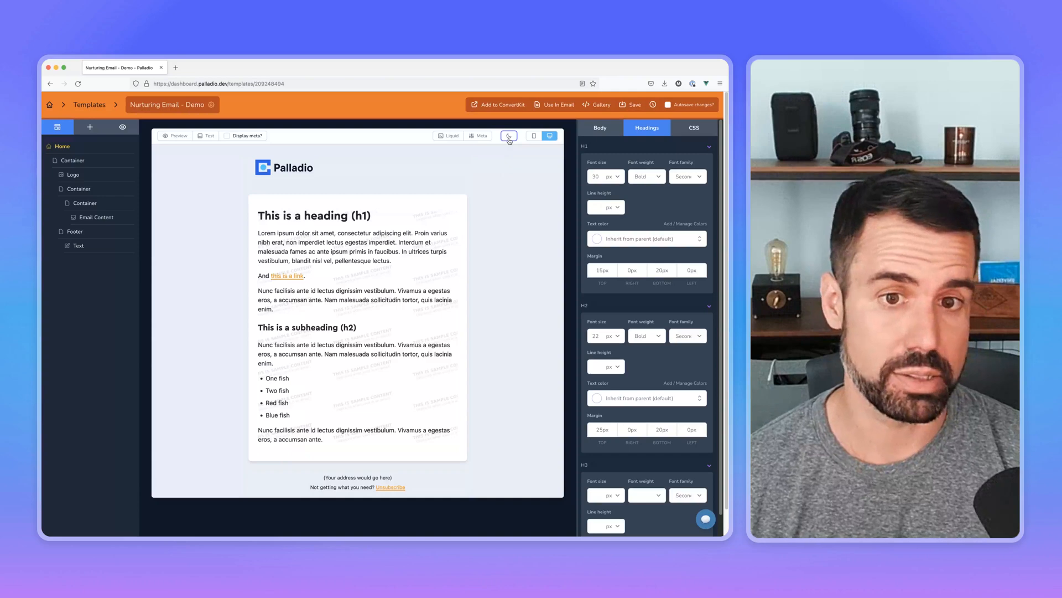
left_click(508, 135)
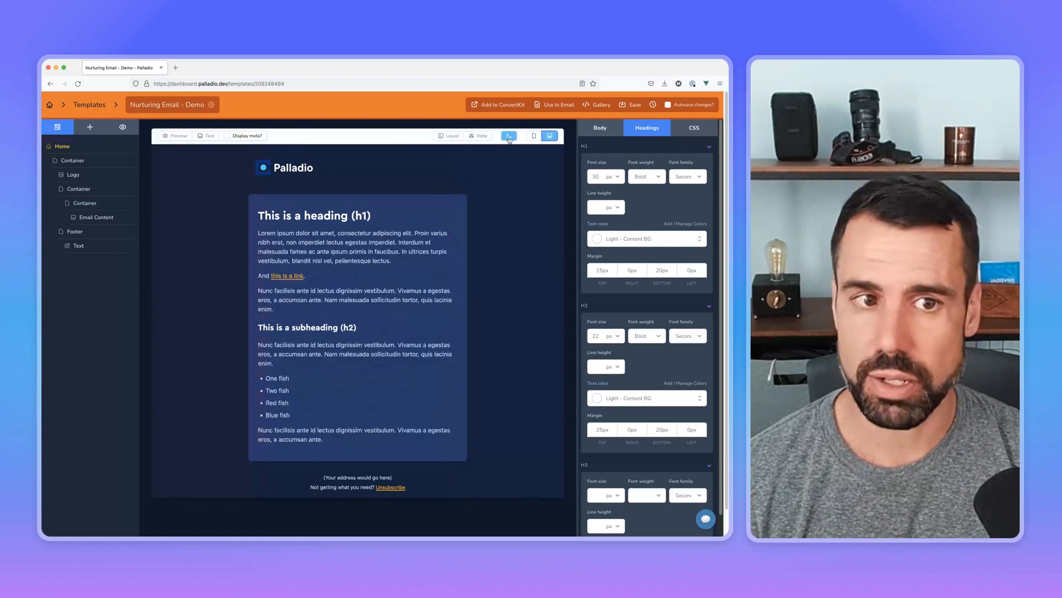
left_click(508, 135)
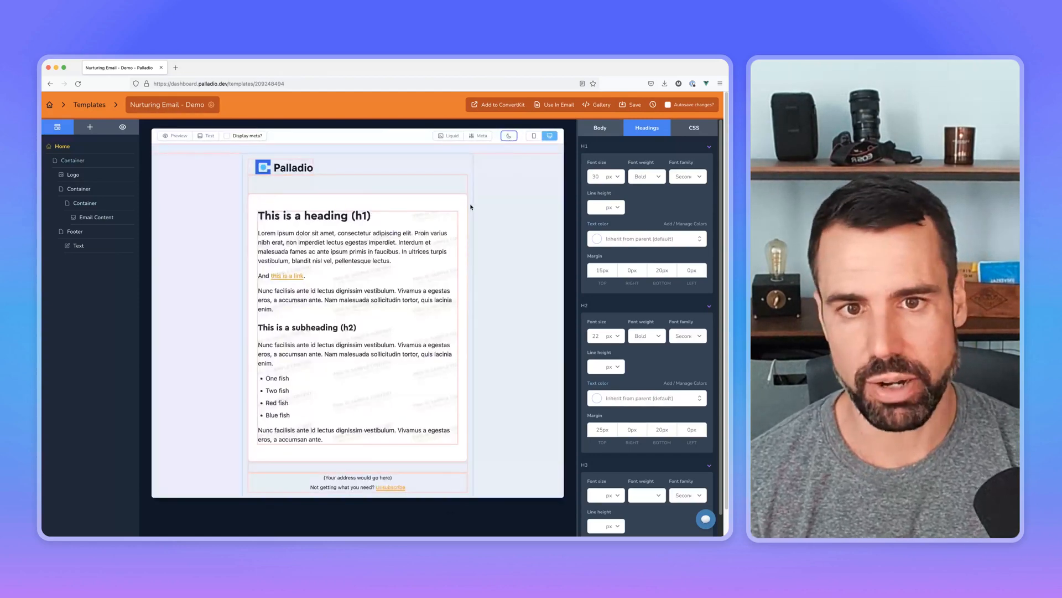
left_click(508, 135)
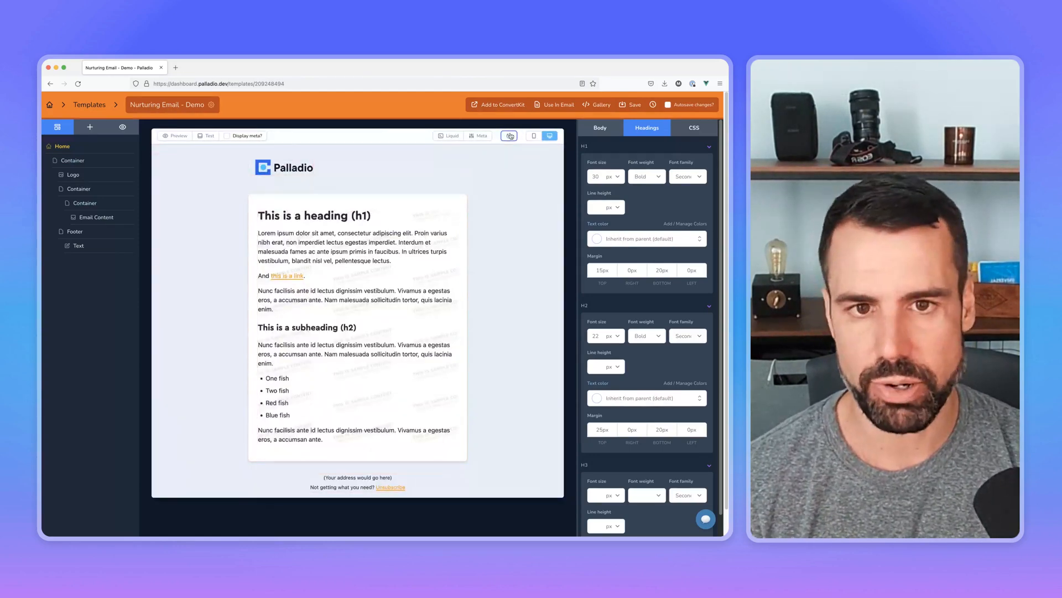